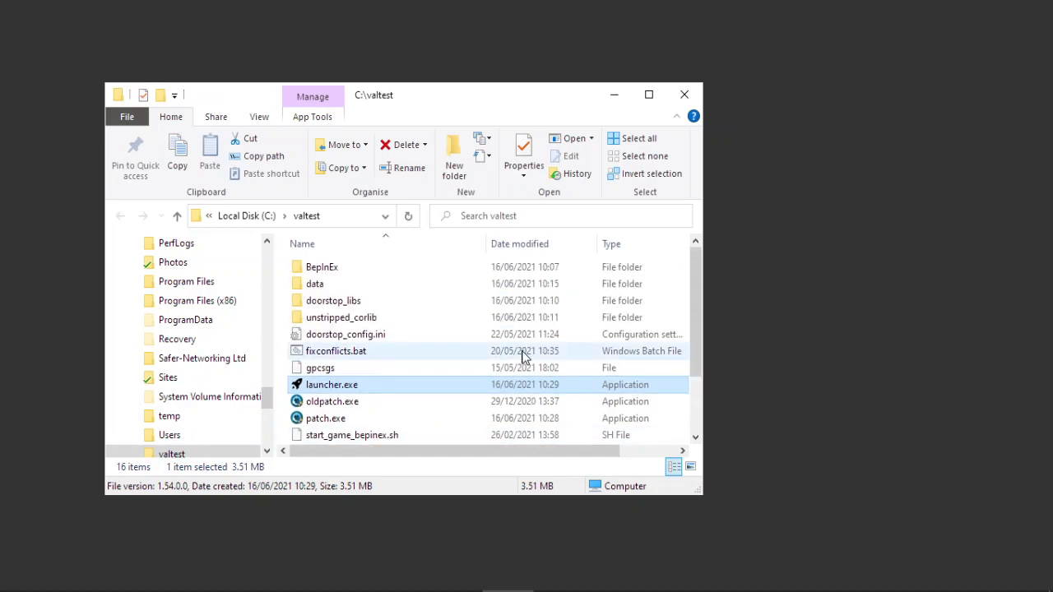
mouse_move(424, 354)
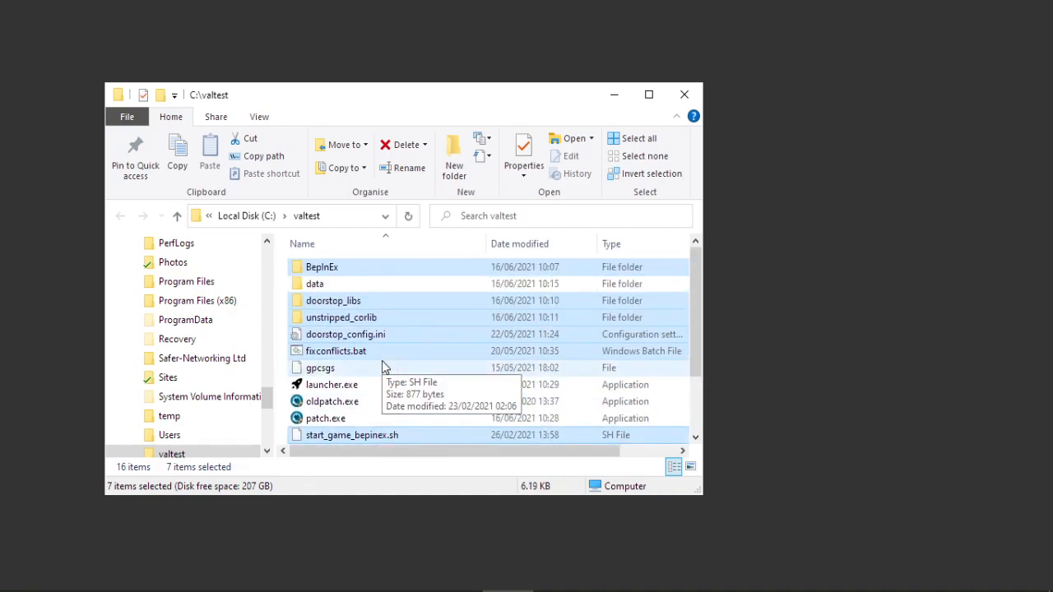
- Add winhttp.dll to the selected BepInEx mod files and delete them from valtest
scroll("down", 3)
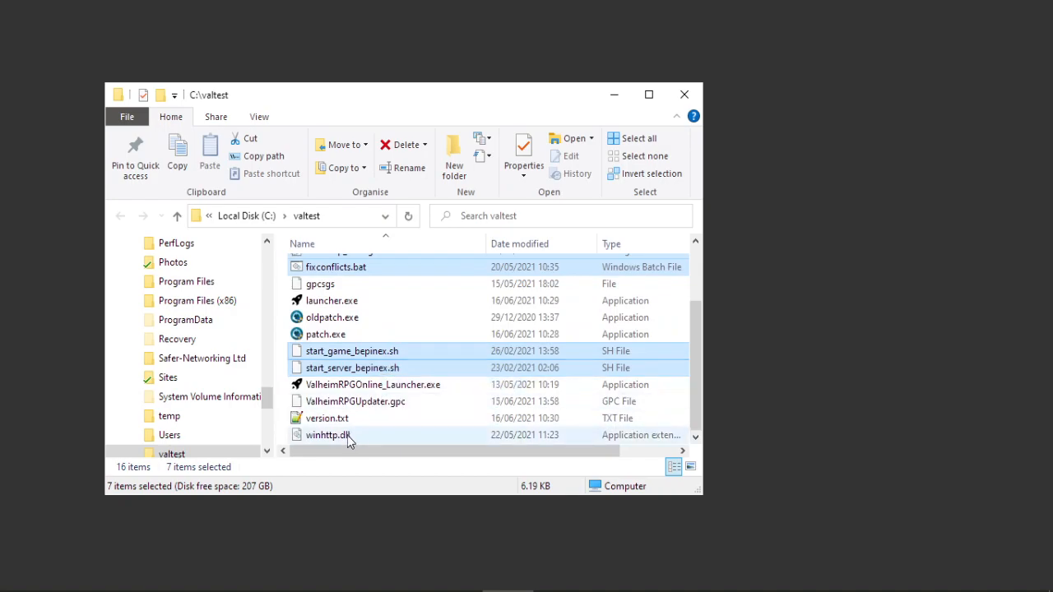
left_click(328, 434)
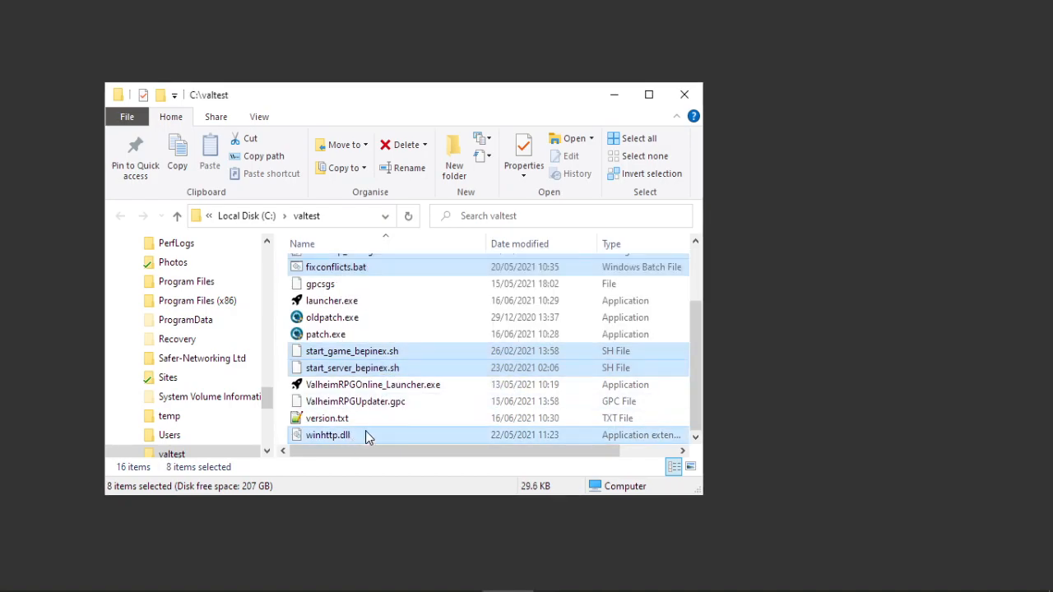
left_click(403, 144)
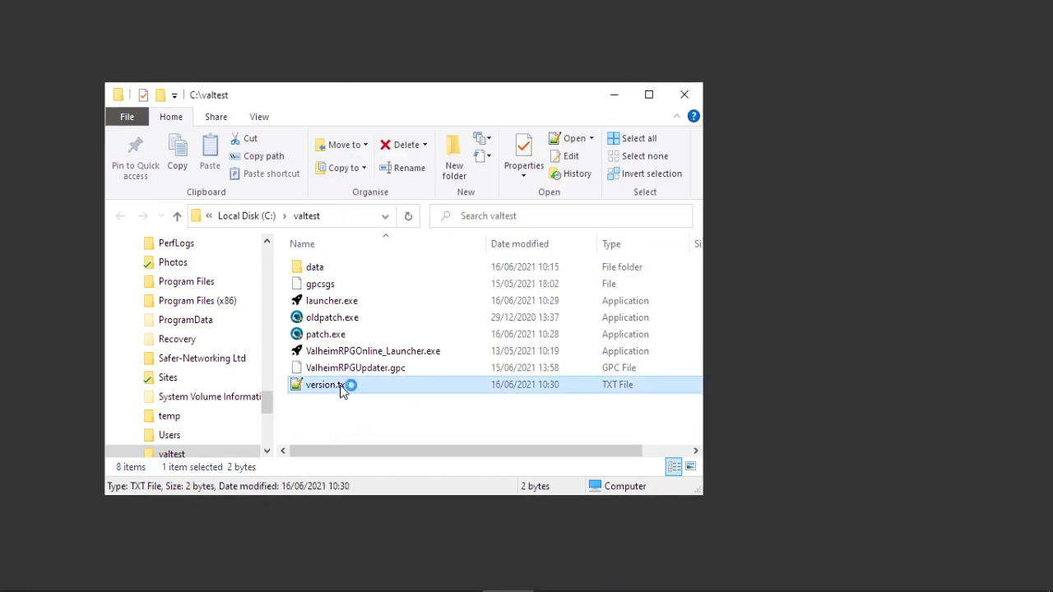
- Open version.txt for editing, then run launcher.exe from the valtest folder
double_click(321, 384)
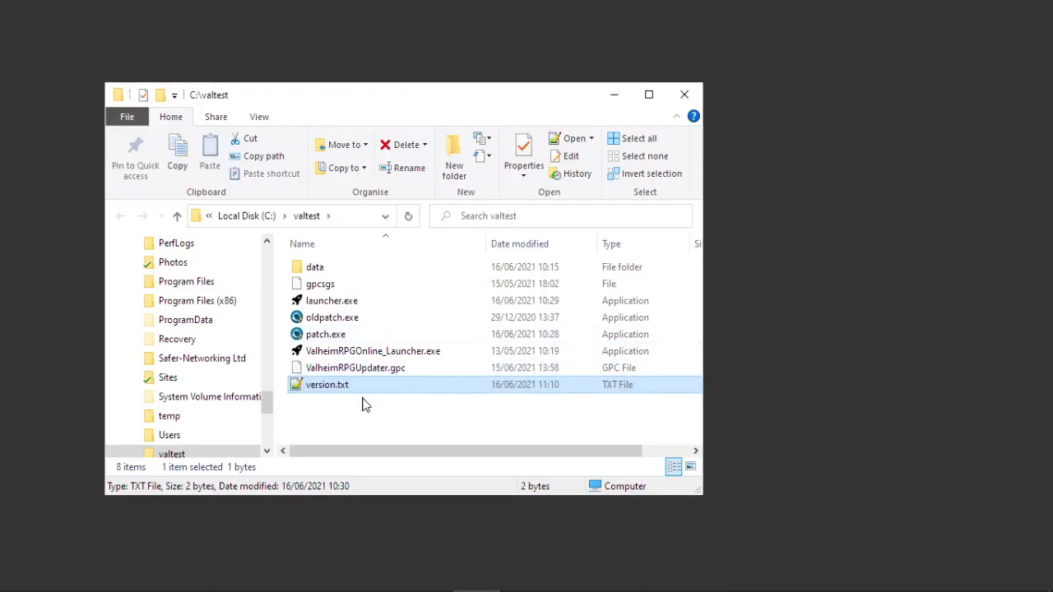
left_click(332, 301)
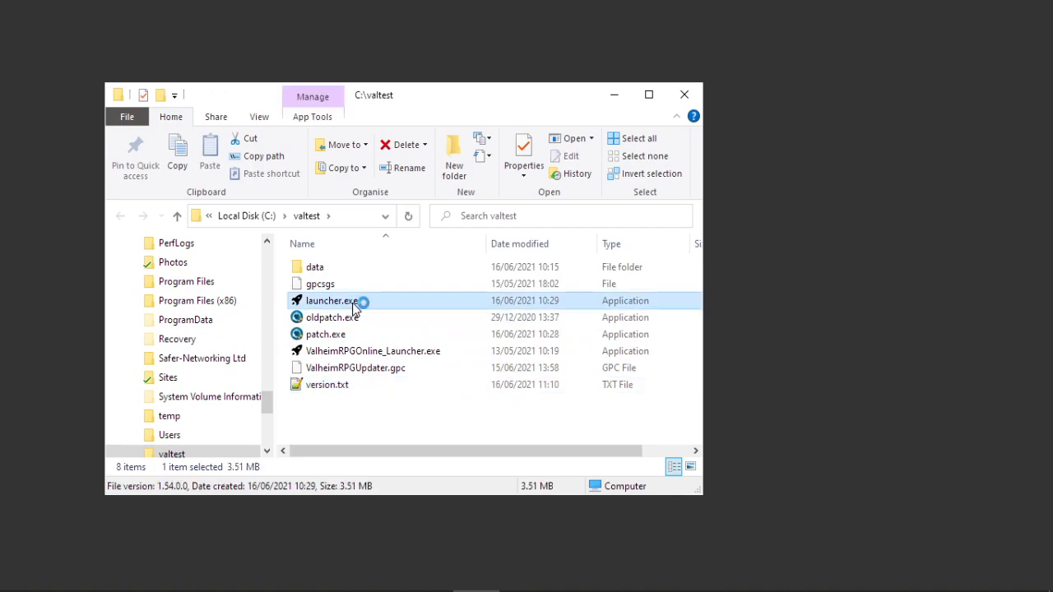
double_click(330, 301)
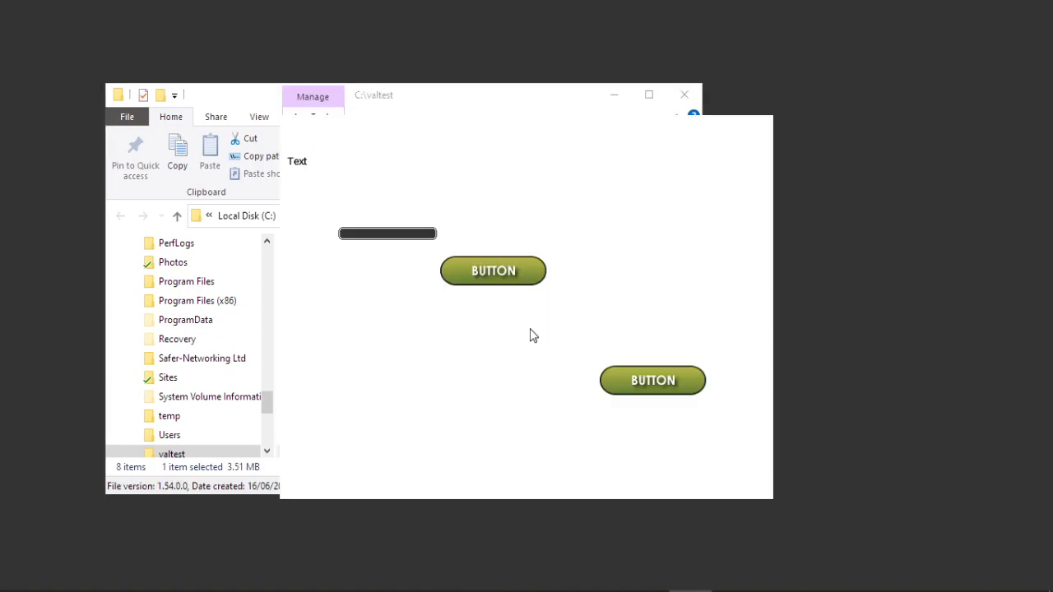
mouse_move(338, 195)
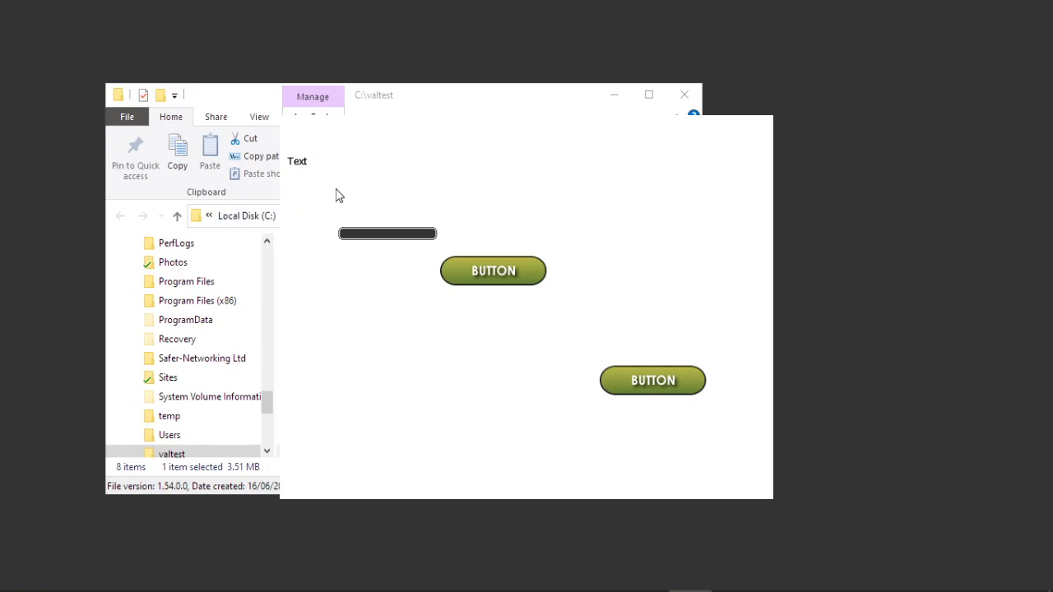
mouse_move(406, 238)
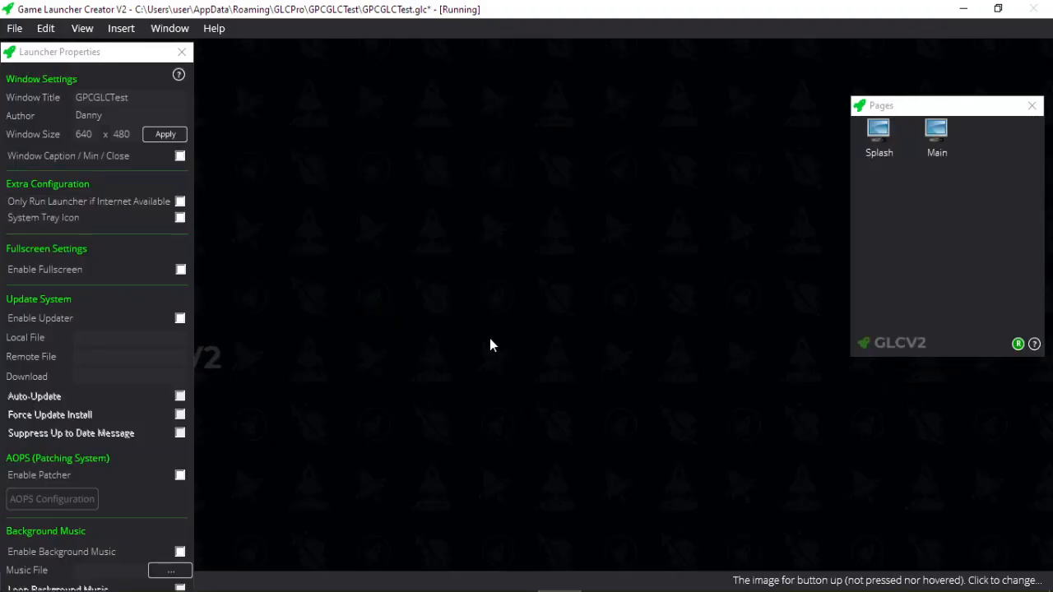
- Open the Main page and show the upper button's properties running patch.exe with /Y1 /S1
left_click(14, 27)
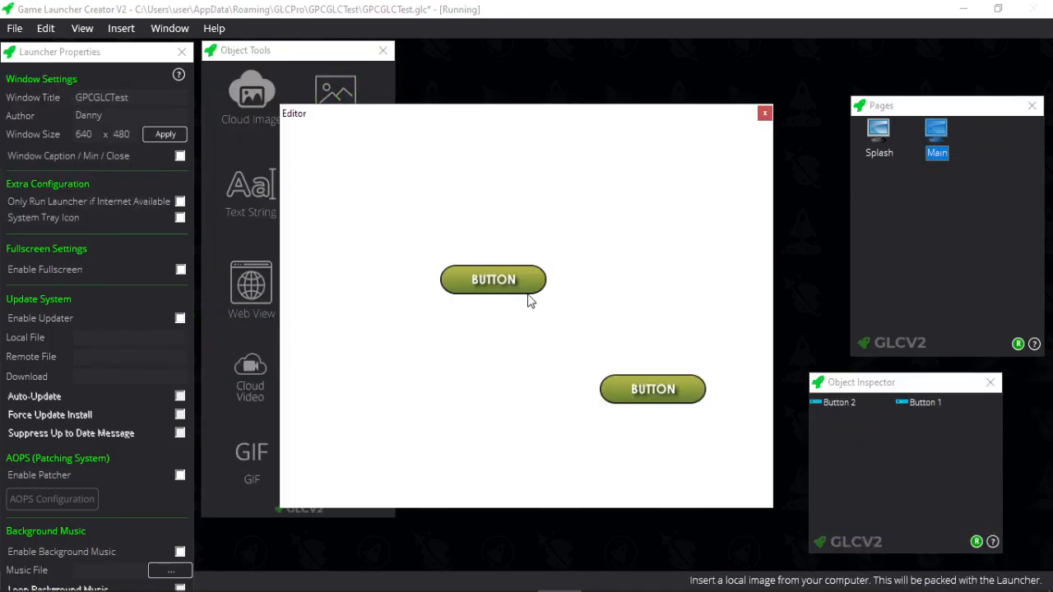
left_click(493, 279)
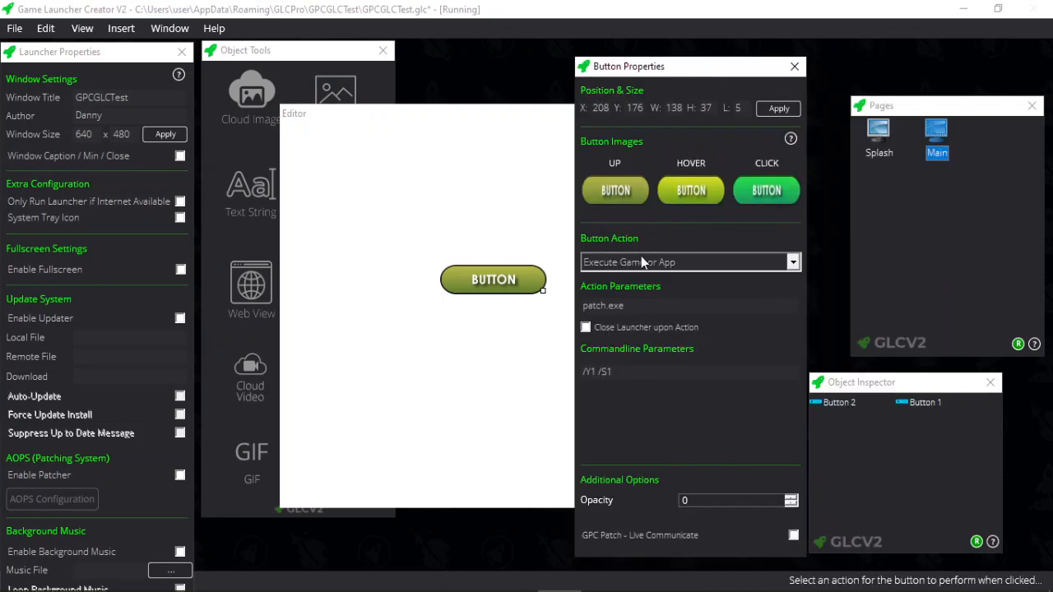
left_click(626, 305)
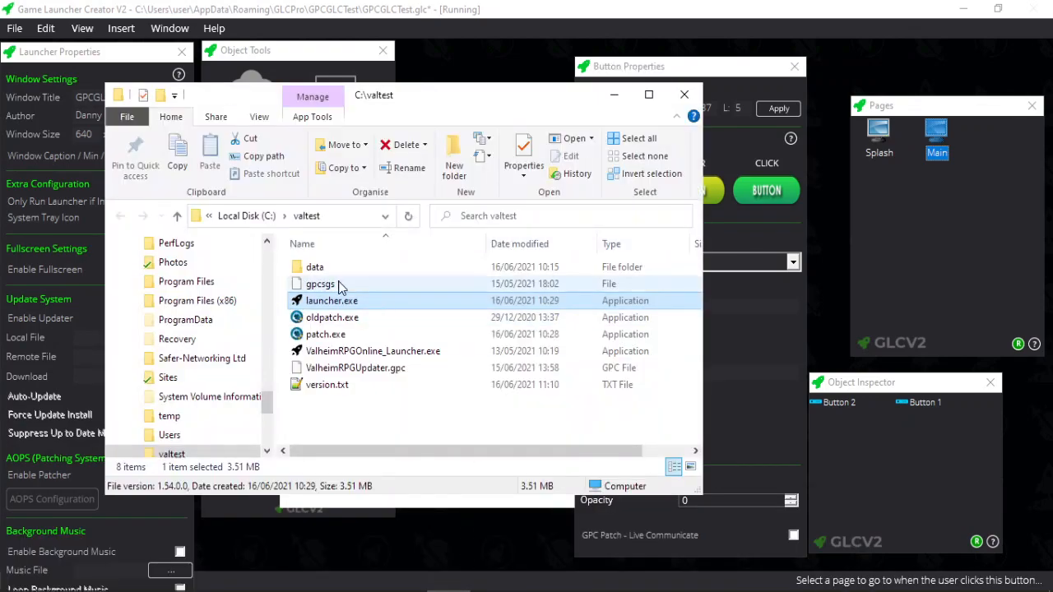
left_click(325, 334)
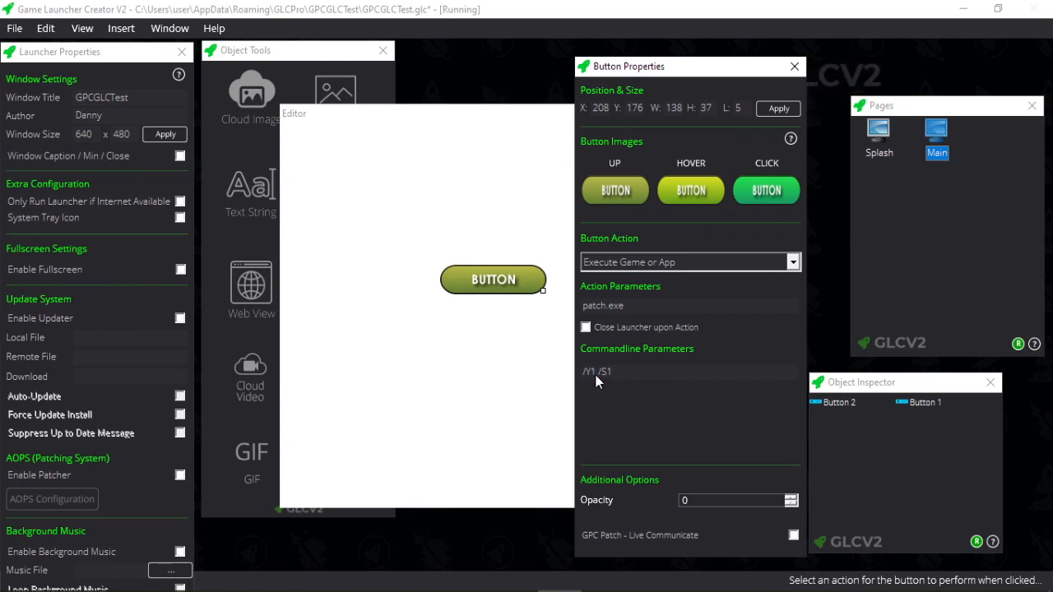
- Enable GPC Patch - Live Communicate and extend the parameters to /Y1 /S1 /i1
double_click(605, 371)
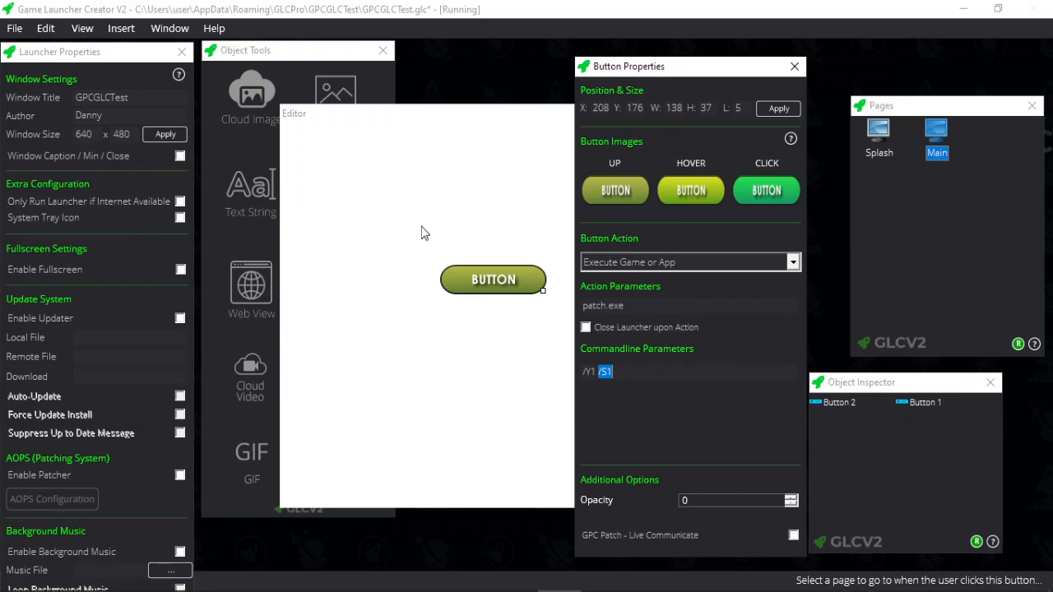
mouse_move(515, 271)
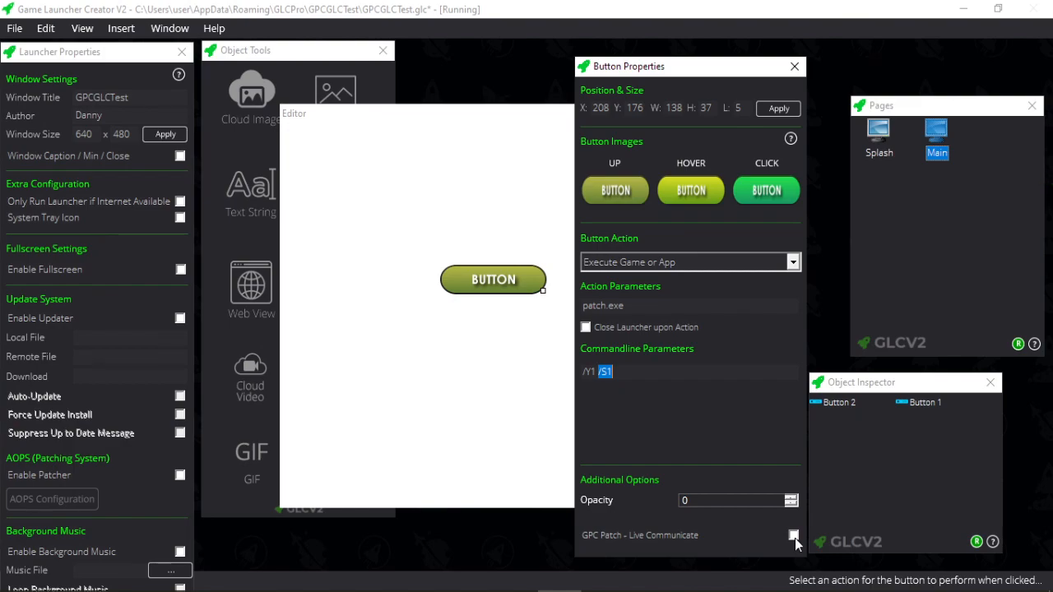
left_click(793, 534)
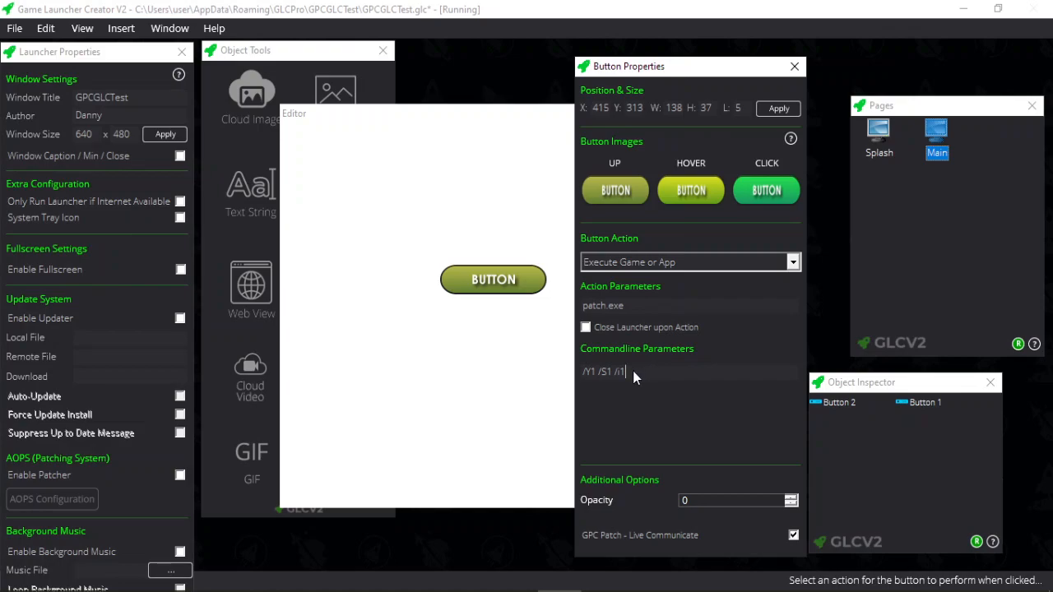
double_click(619, 372)
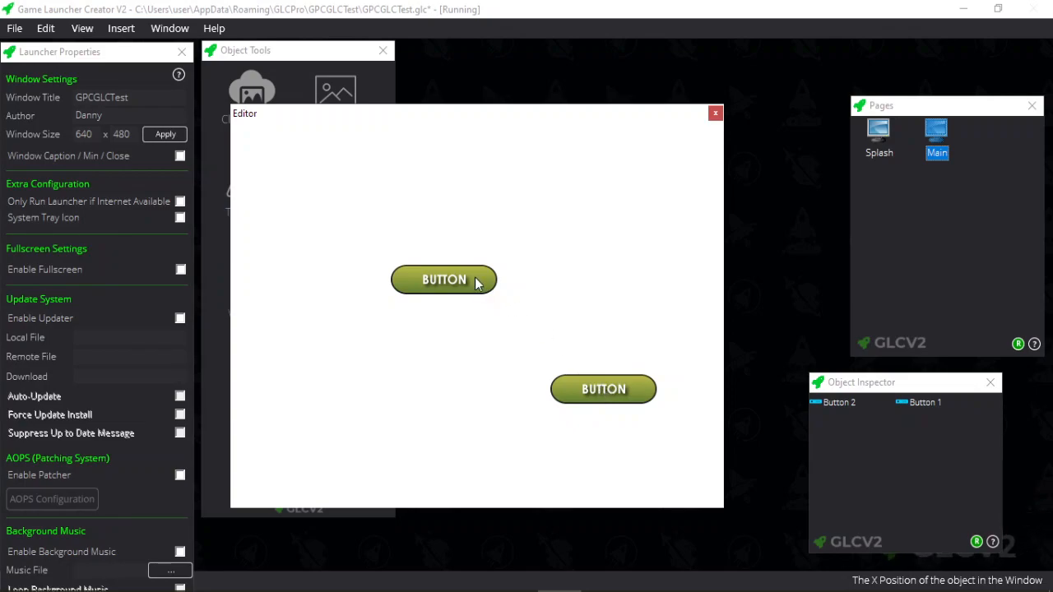
mouse_move(463, 287)
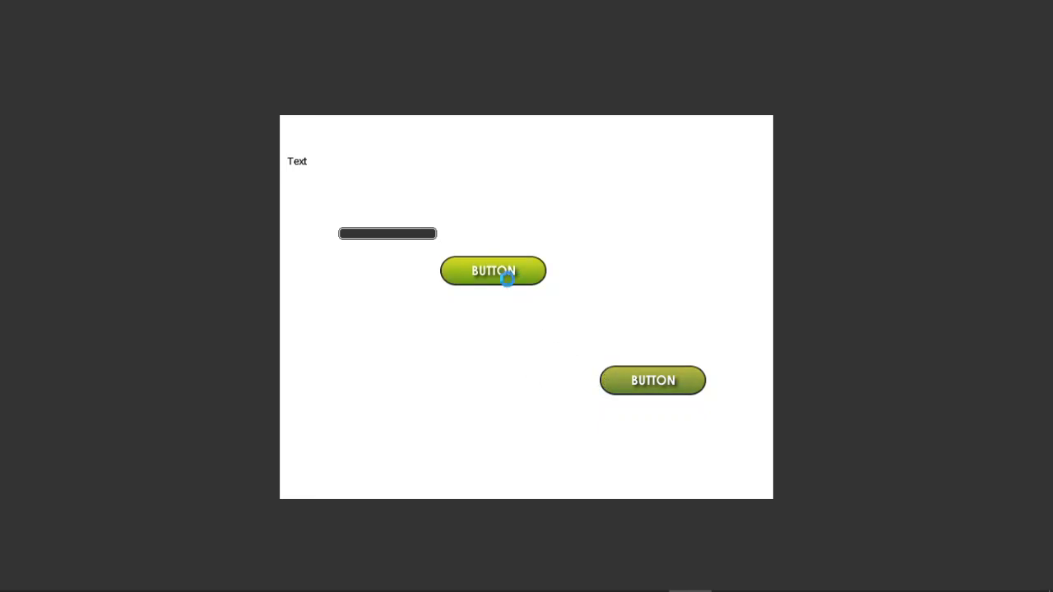
- Trigger the patch from the test launcher's button and approve patch.exe's permission prompt
left_click(493, 270)
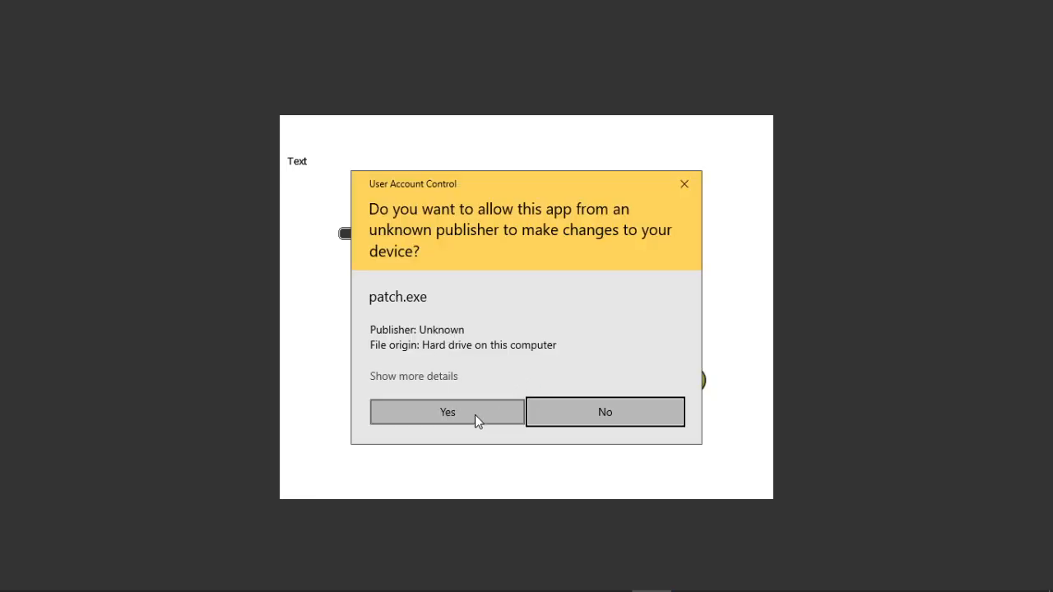
left_click(448, 412)
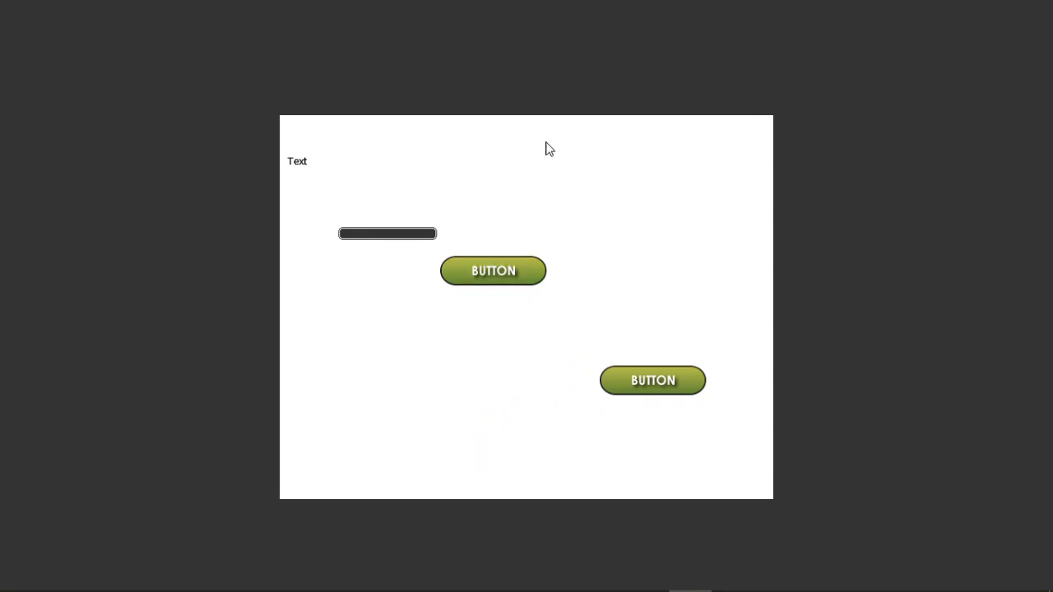
mouse_move(553, 322)
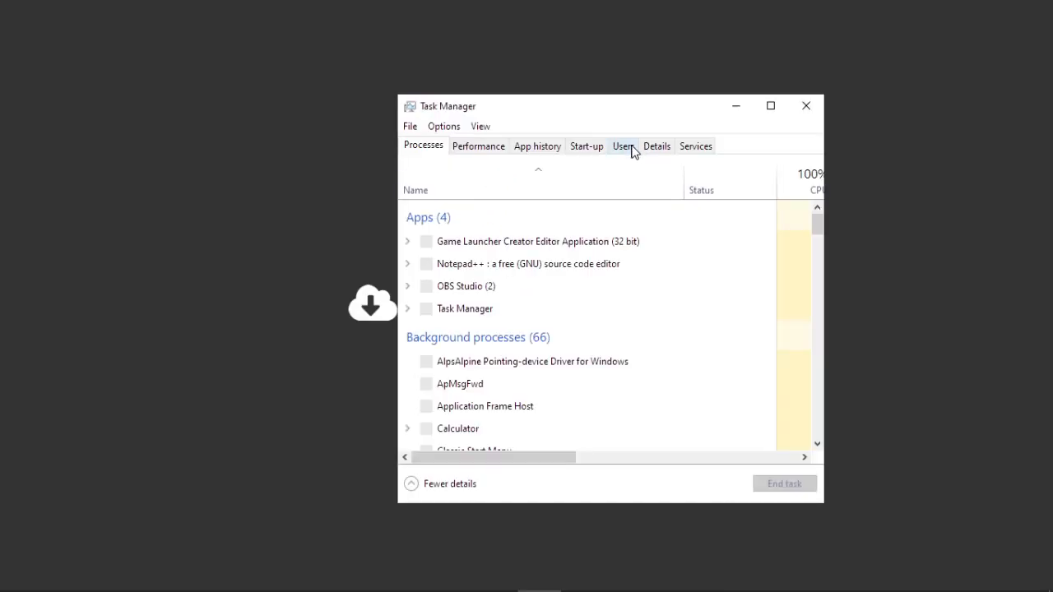
- Switch Task Manager to Users, then Details, and open the process list's context menu
left_click(623, 145)
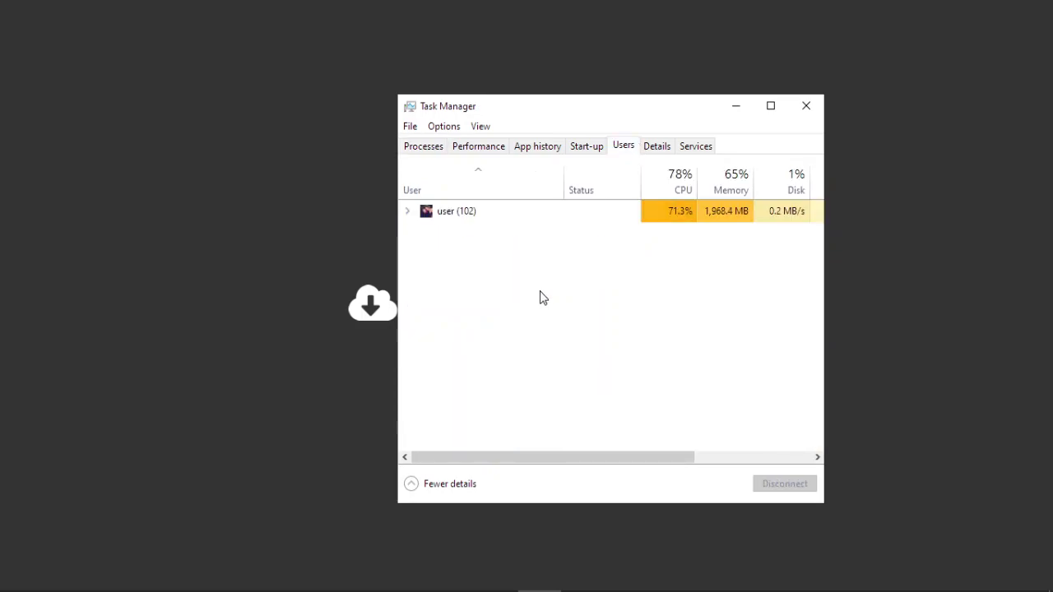
left_click(657, 146)
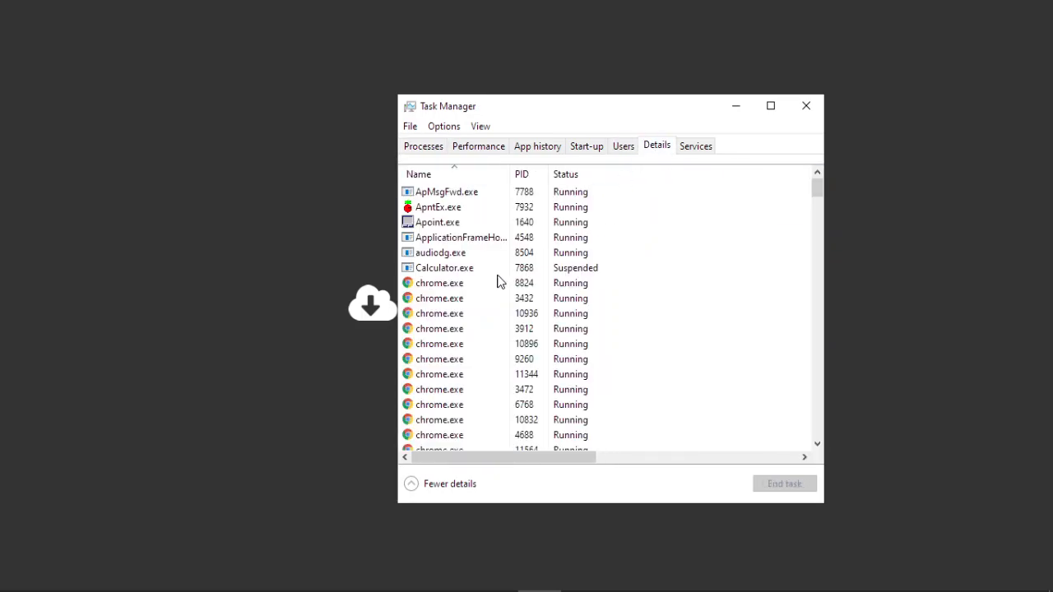
right_click(447, 191)
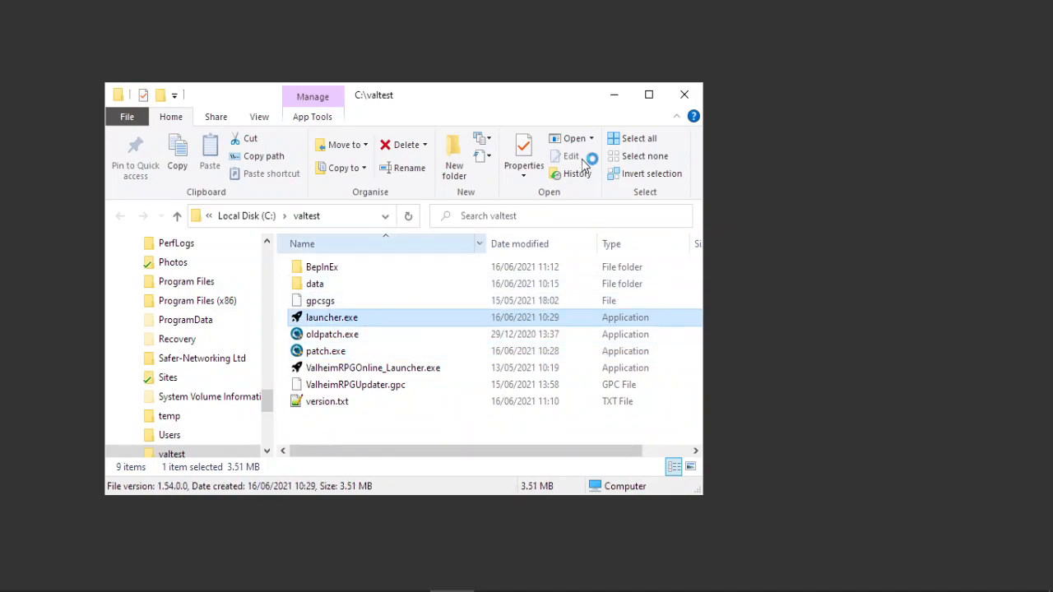
- Run launcher.exe, start the patch, then end patch.exe's process tree in Task Manager
double_click(332, 317)
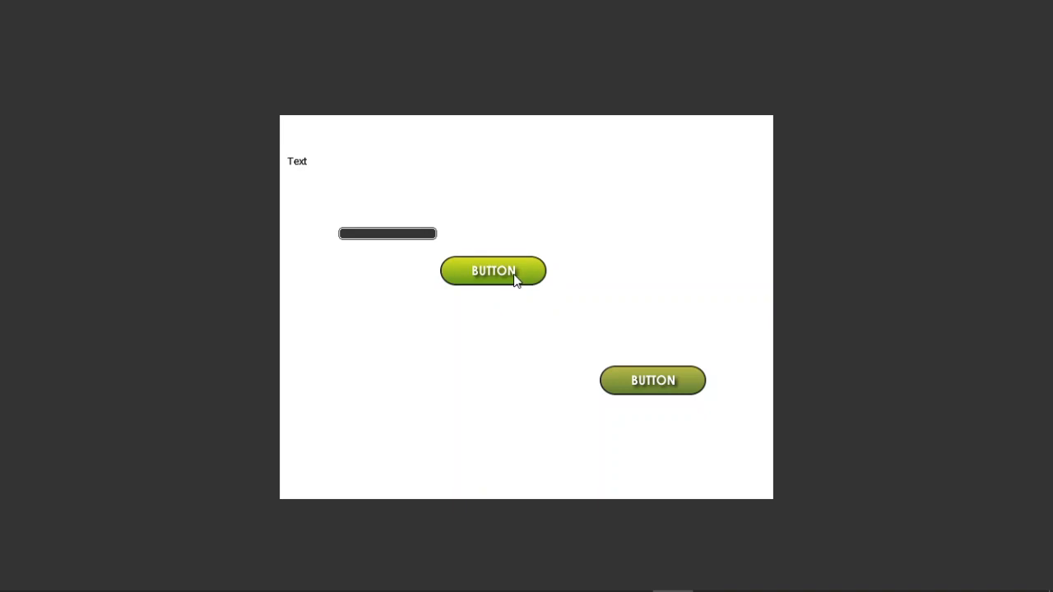
left_click(493, 271)
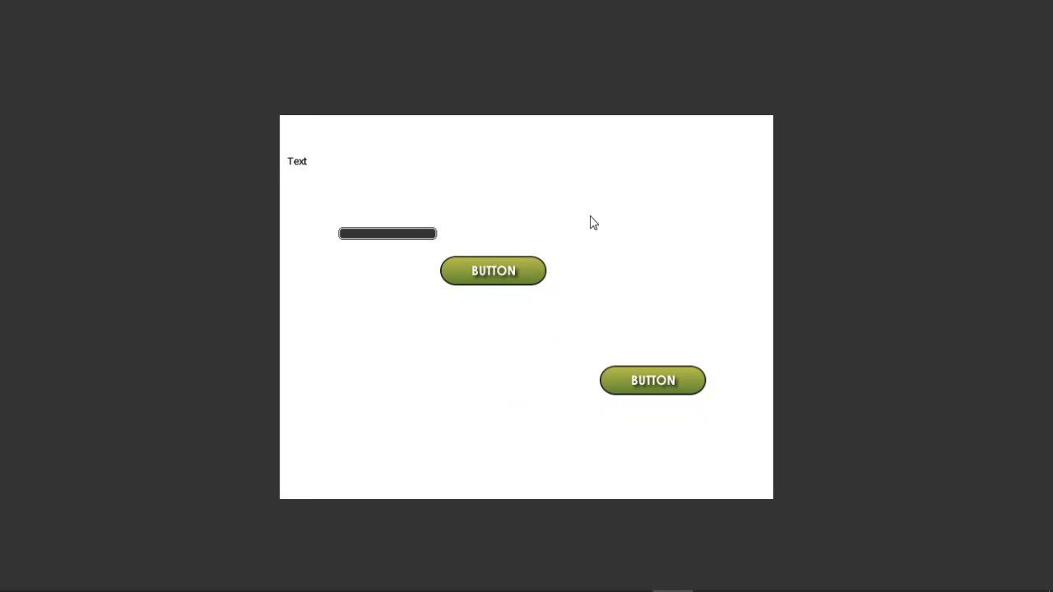
mouse_move(652, 379)
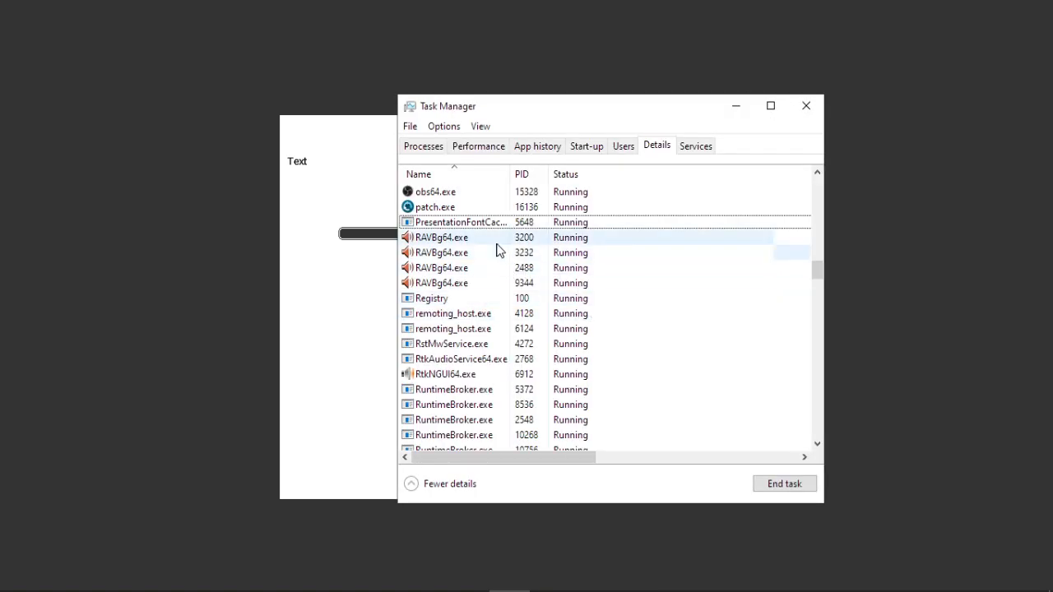
left_click(784, 484)
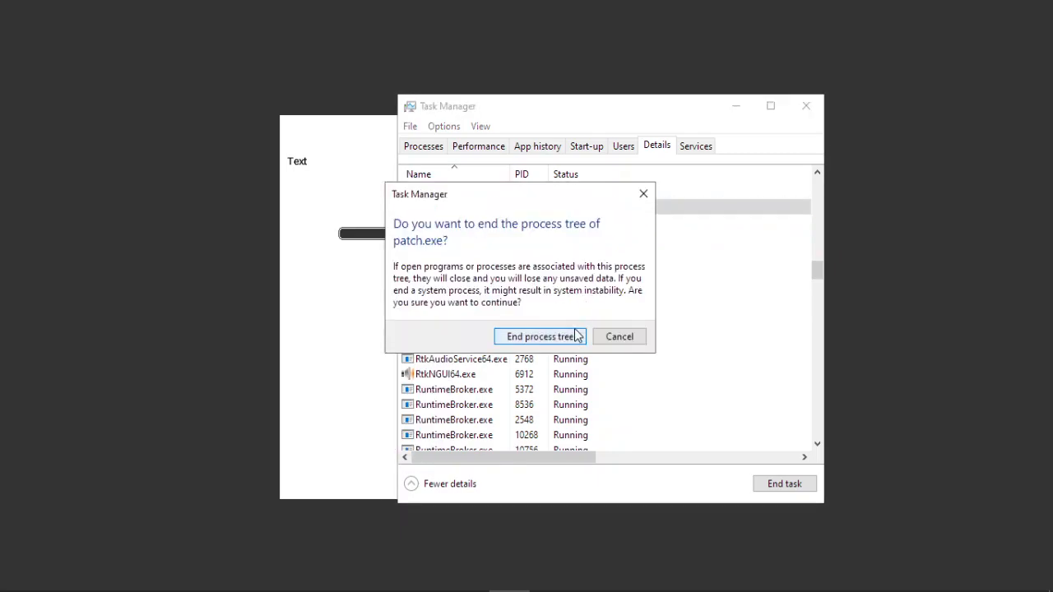
left_click(539, 337)
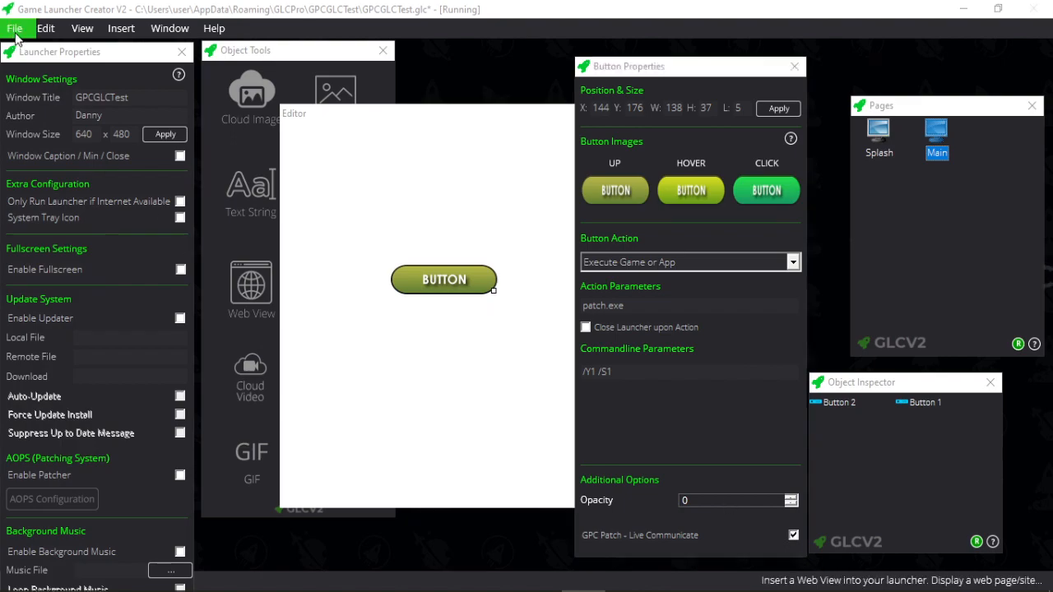
- Choose Build Launcher from the File menu to build the patch.exe /Y1 /S1 launcher
left_click(14, 27)
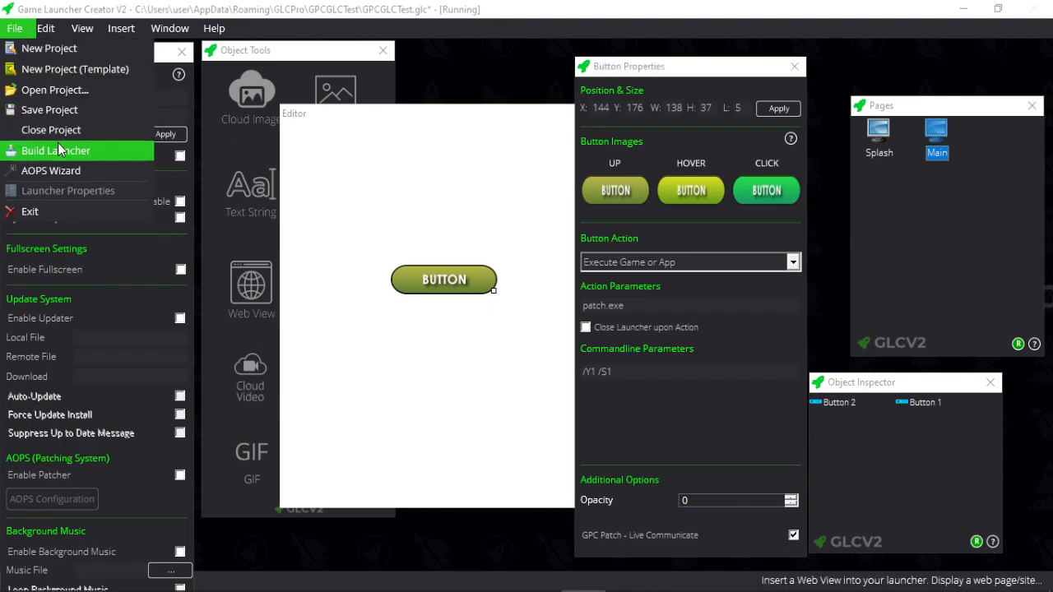
left_click(56, 150)
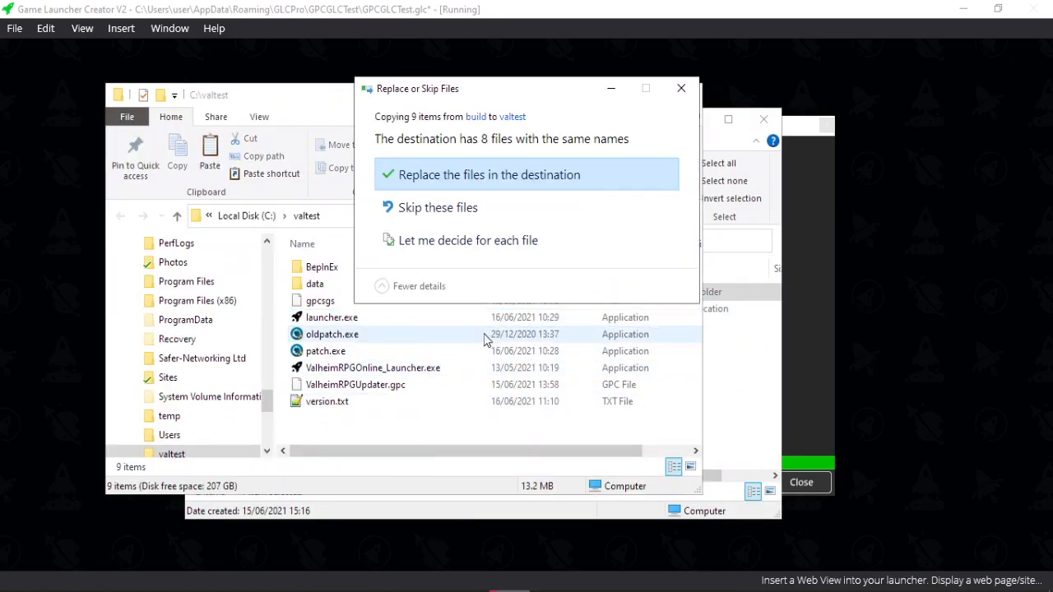
- Replace the eight same-named valtest files with the new build and run the rebuilt launcher.exe
left_click(489, 175)
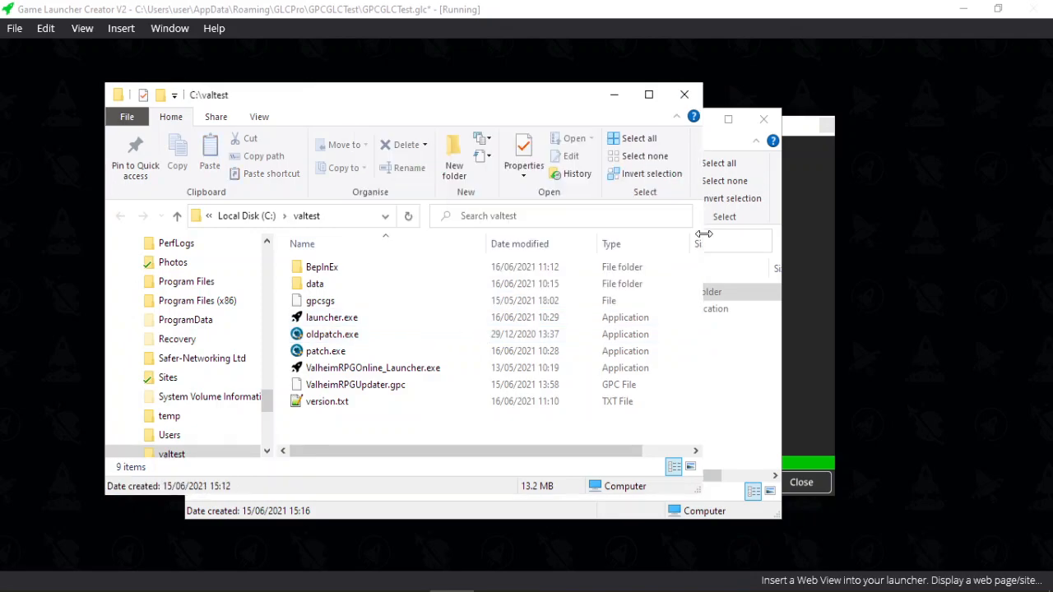
left_click(683, 94)
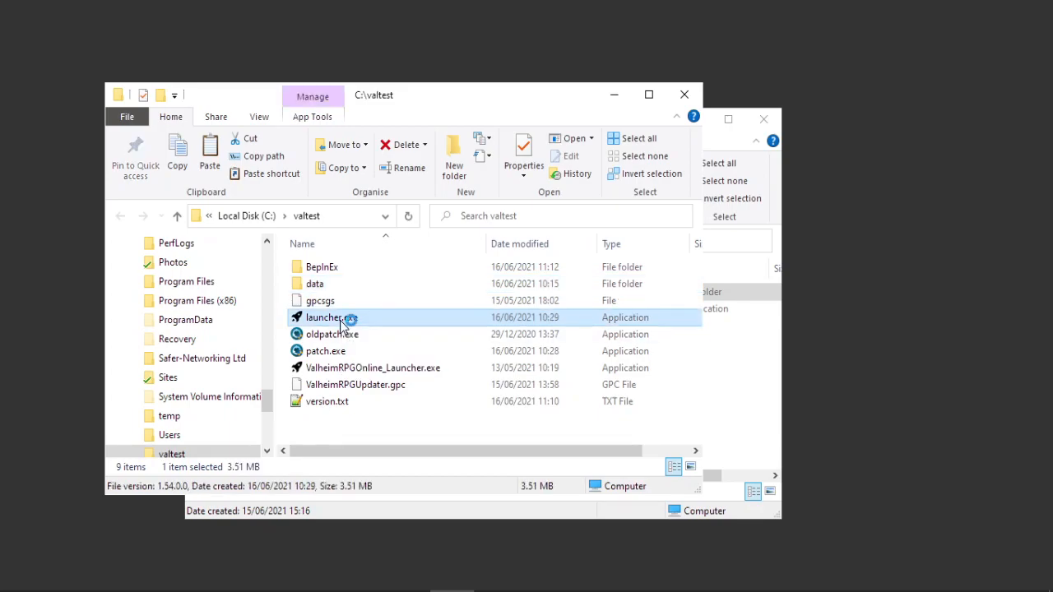
double_click(324, 318)
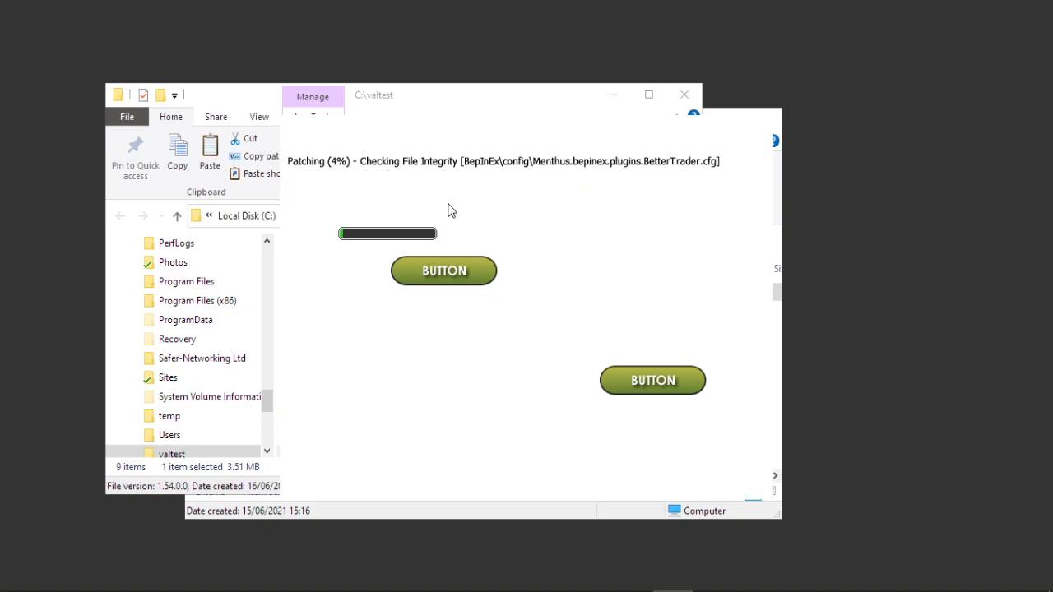
mouse_move(588, 458)
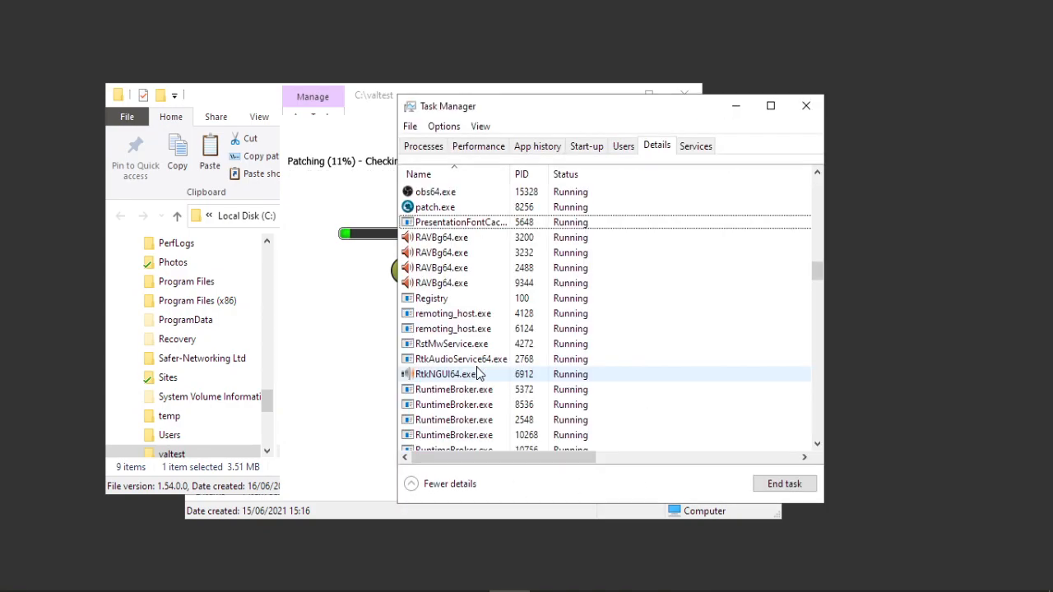
- Start patching from the rebuilt launcher's button and watch progress reach 33%
left_click(437, 207)
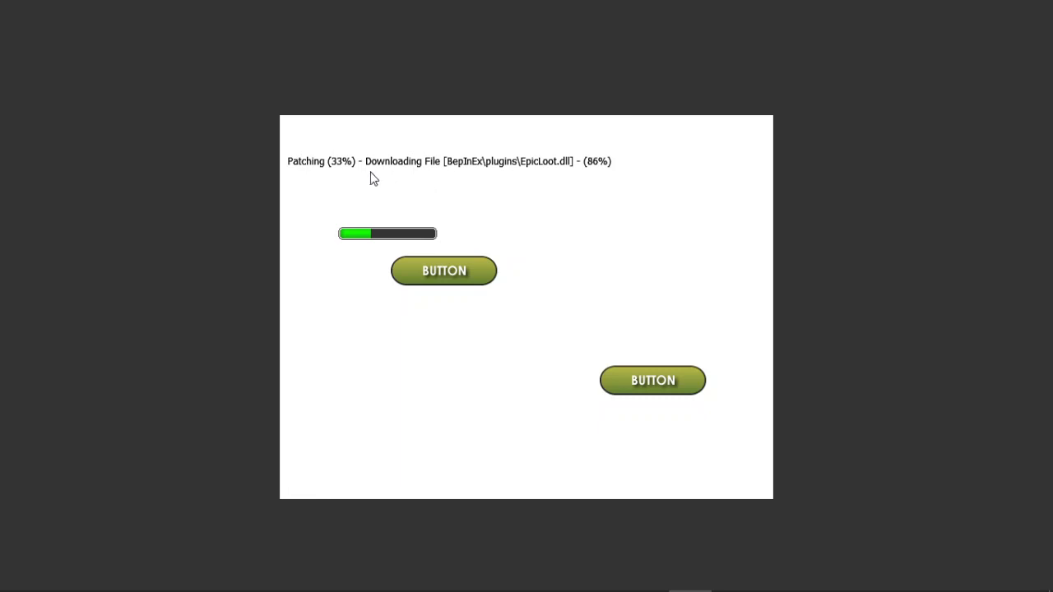
mouse_move(339, 173)
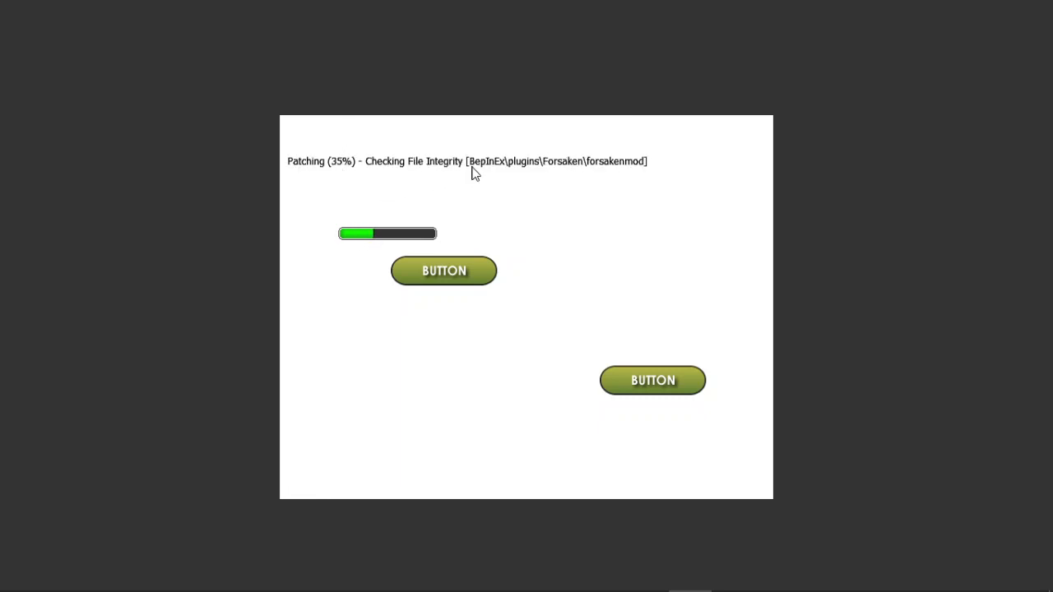
mouse_move(596, 174)
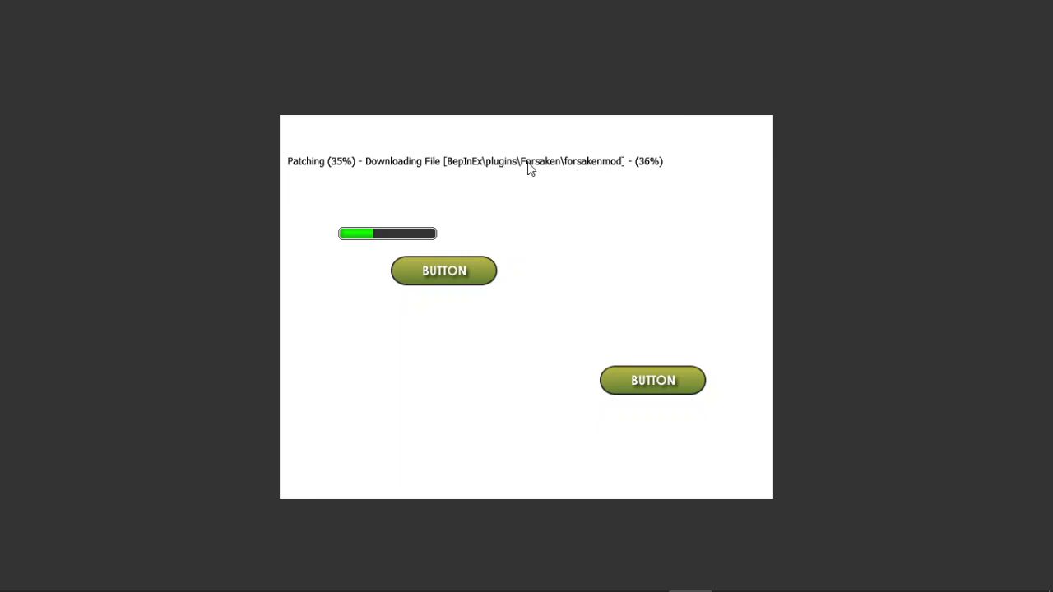
mouse_move(623, 154)
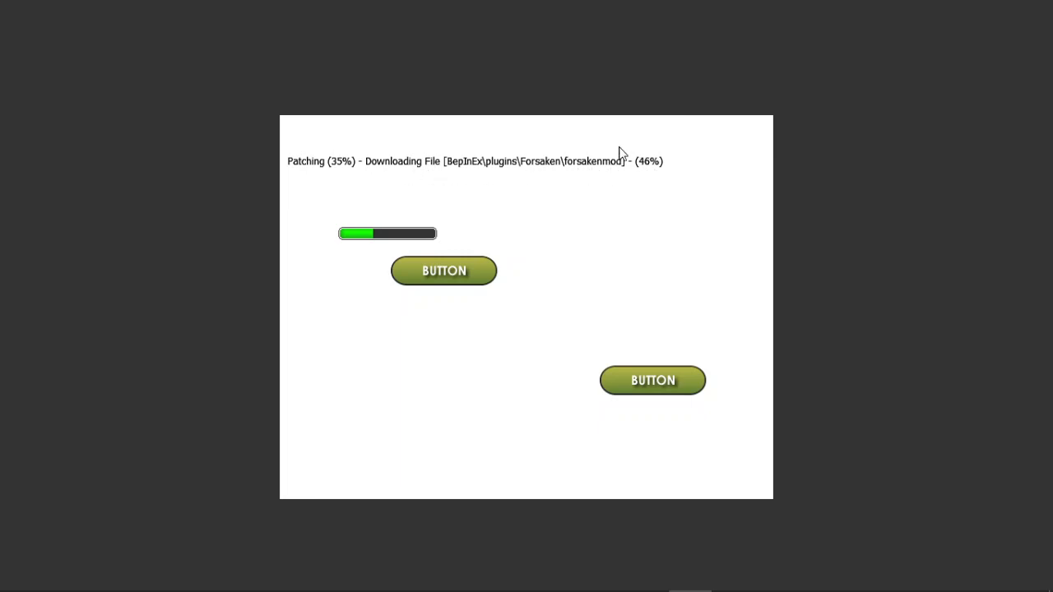
mouse_move(651, 177)
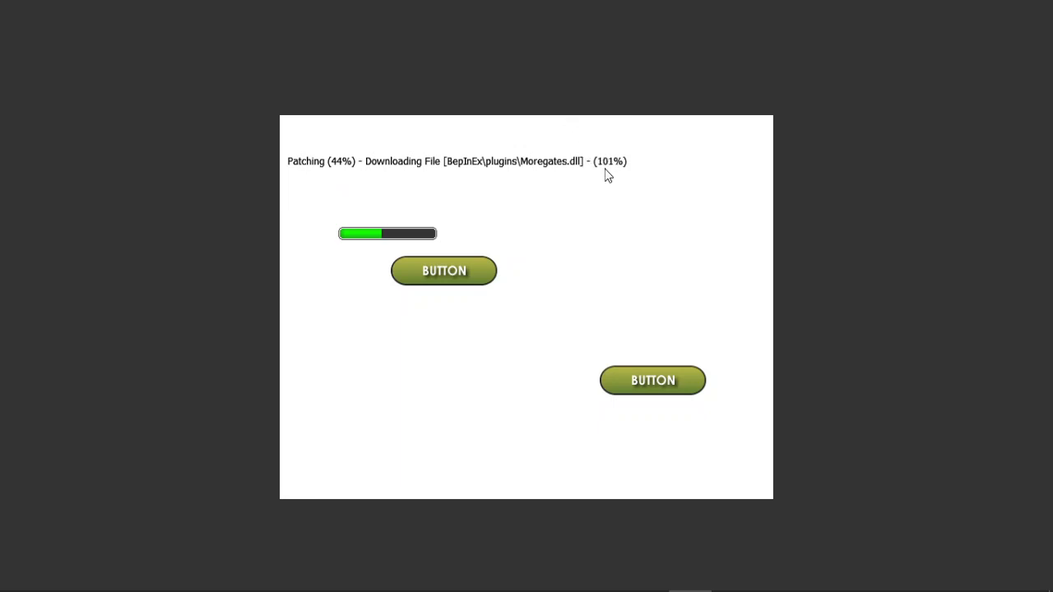
mouse_move(381, 181)
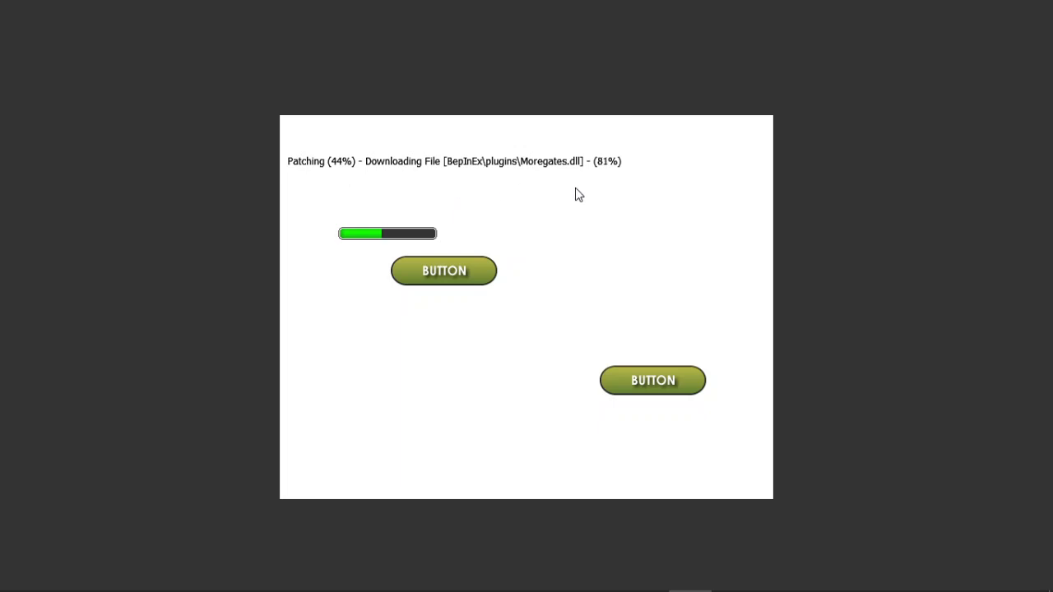
mouse_move(509, 213)
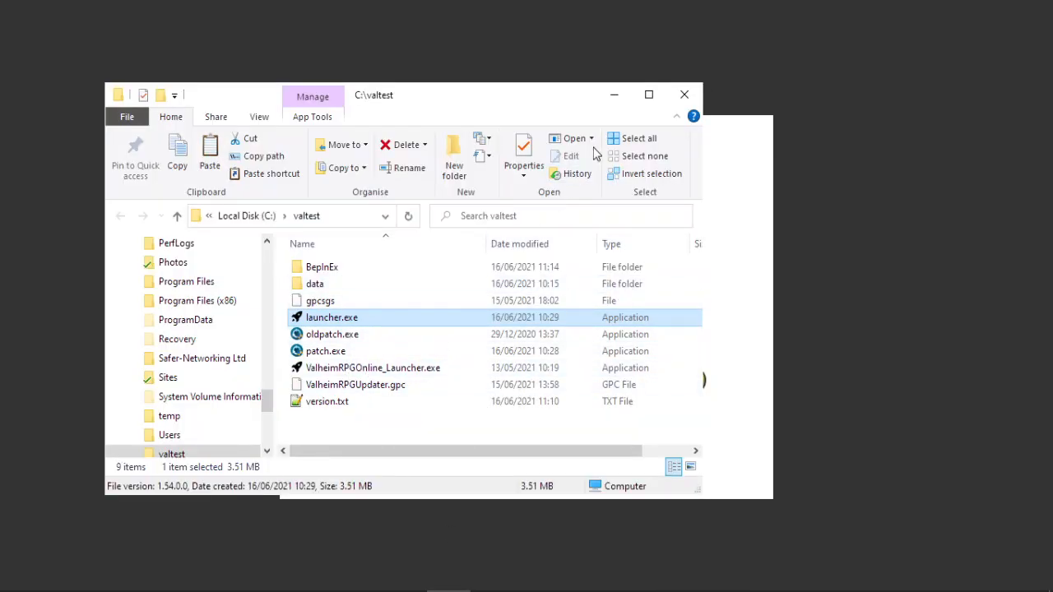
- Launch launcher.exe from the C:\valtest folder to start patching
double_click(332, 317)
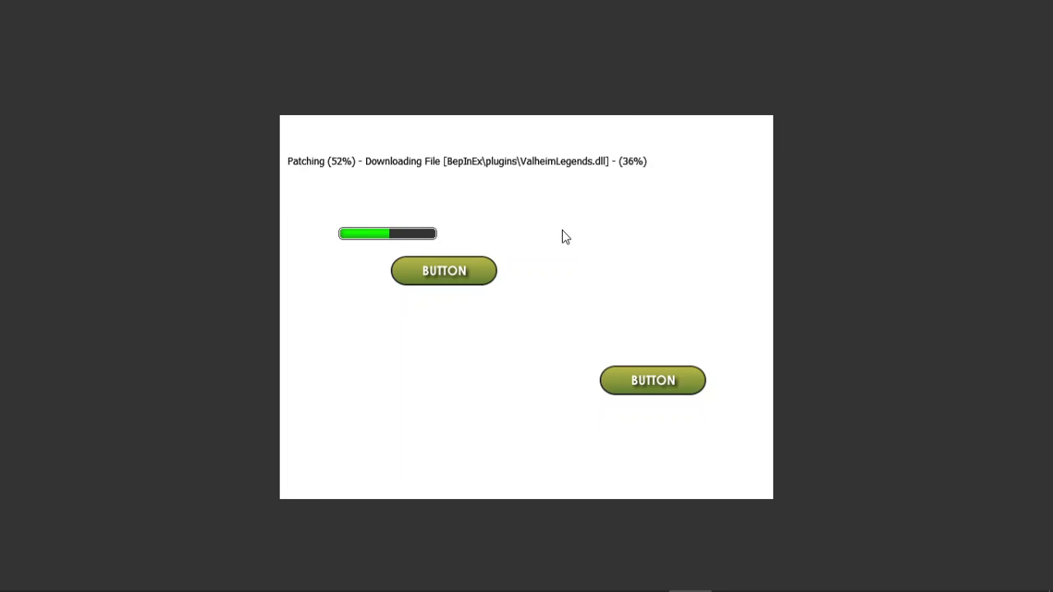
mouse_move(543, 130)
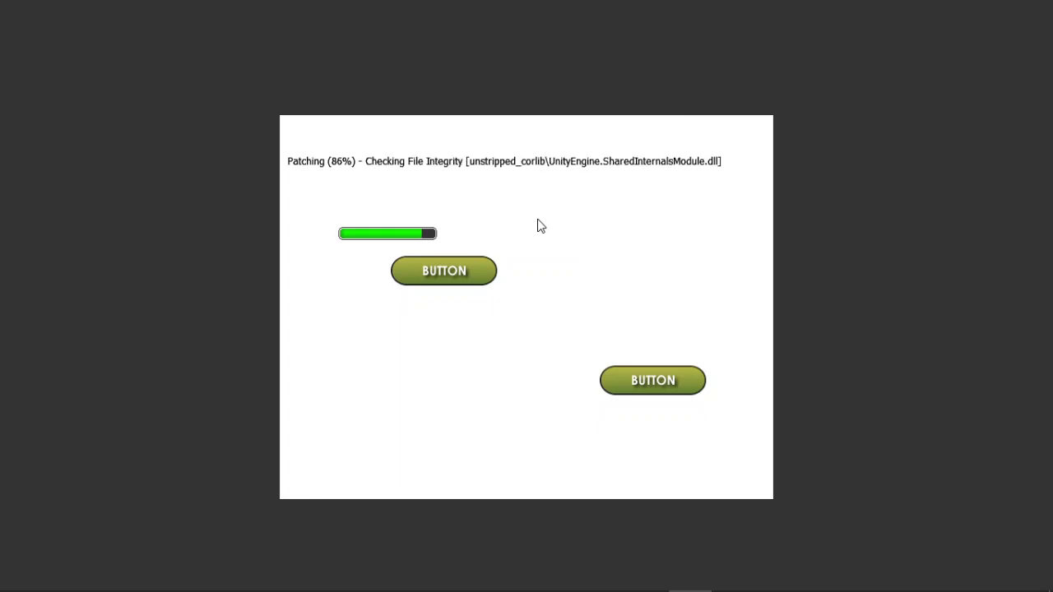
mouse_move(541, 264)
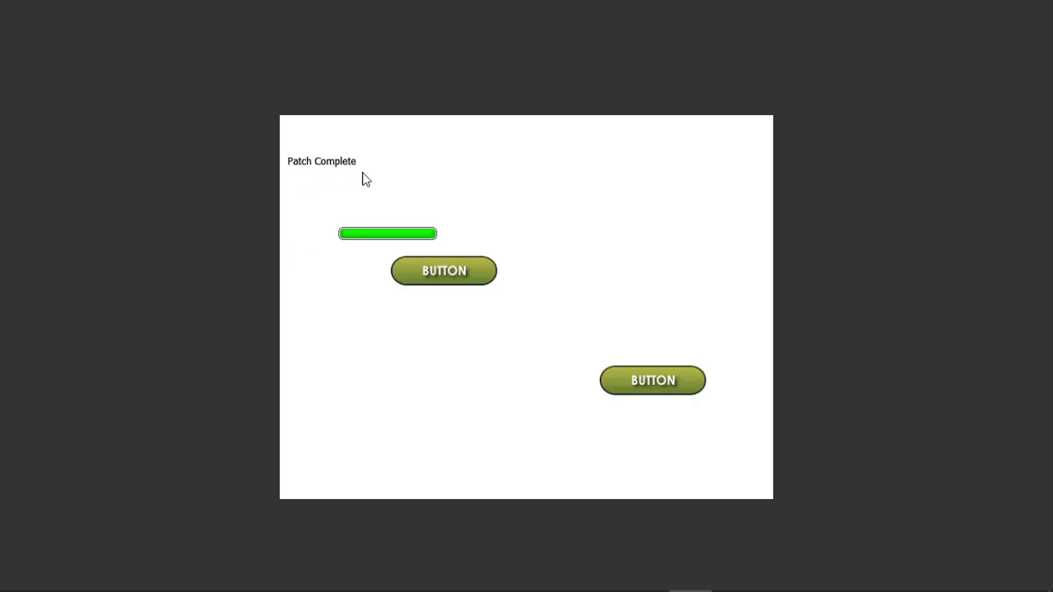
mouse_move(535, 243)
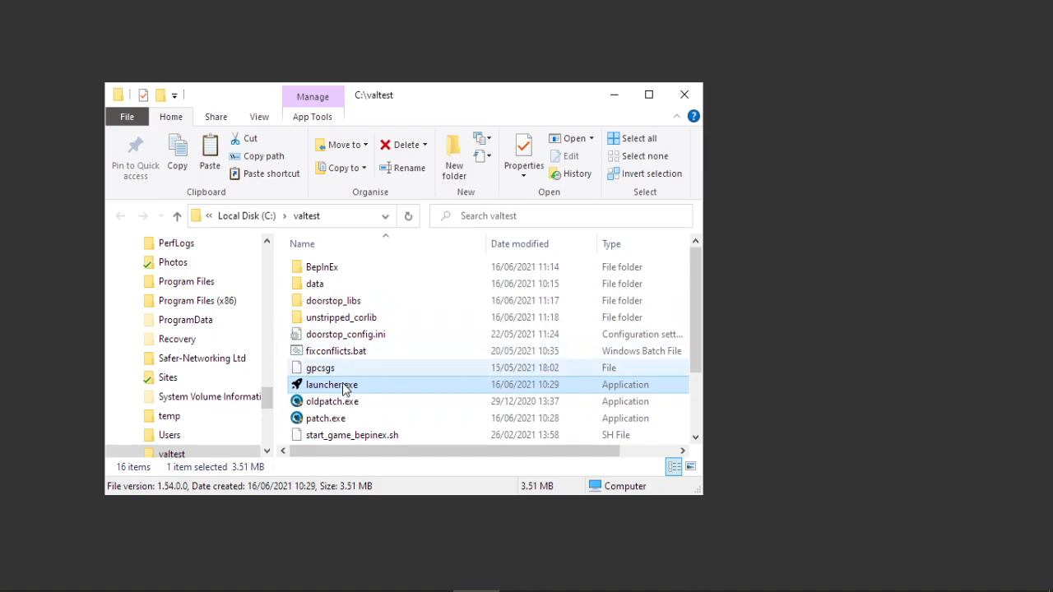
- Relaunch launcher.exe from C:\valtest, opening its window with an empty progress bar
double_click(332, 385)
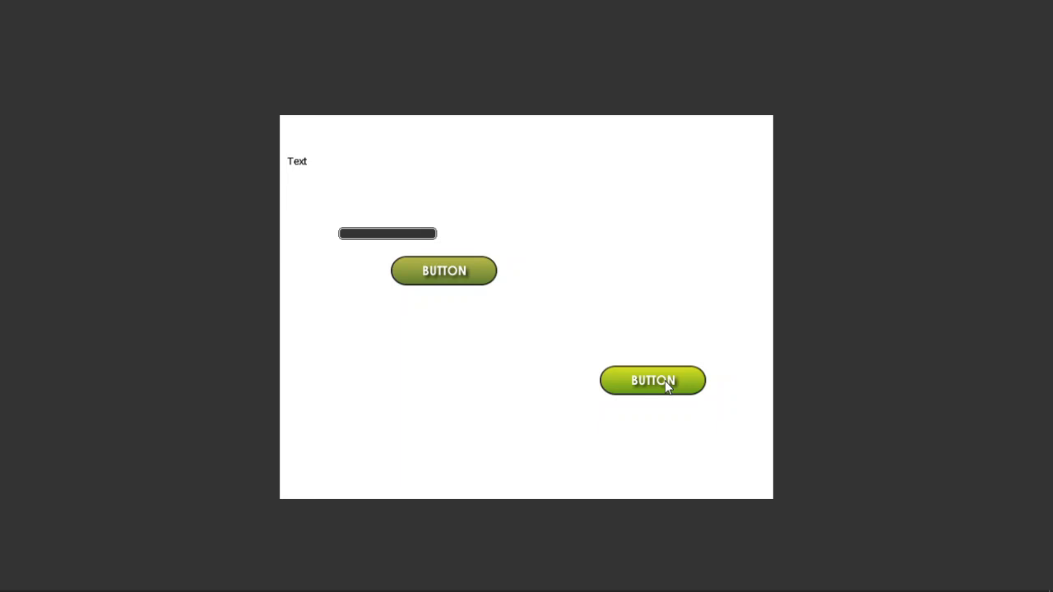
- Run patch.exe from the launcher button and approve the User Account Control prompt
left_click(652, 379)
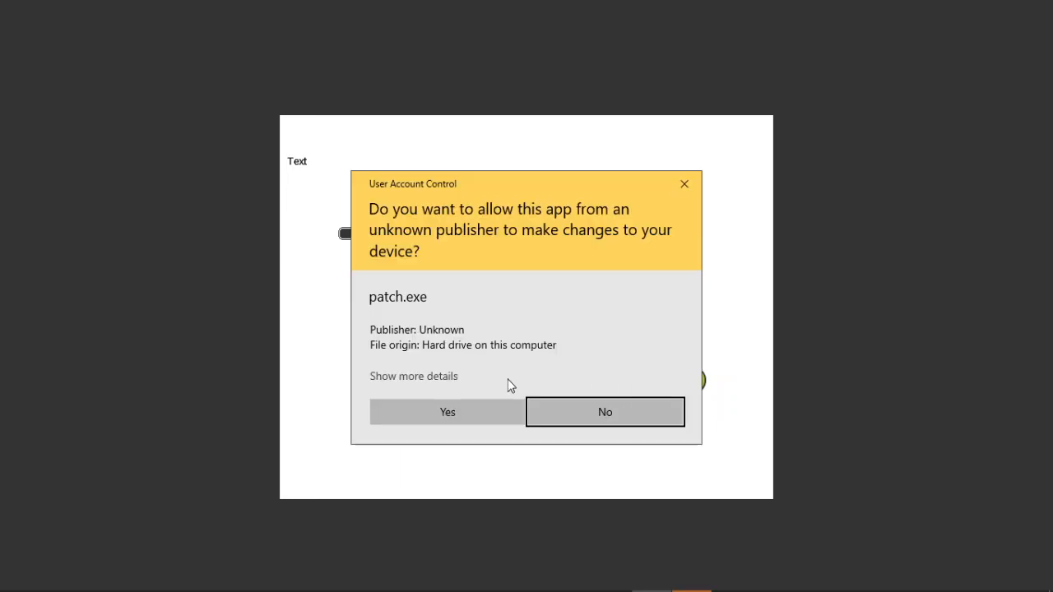
left_click(447, 411)
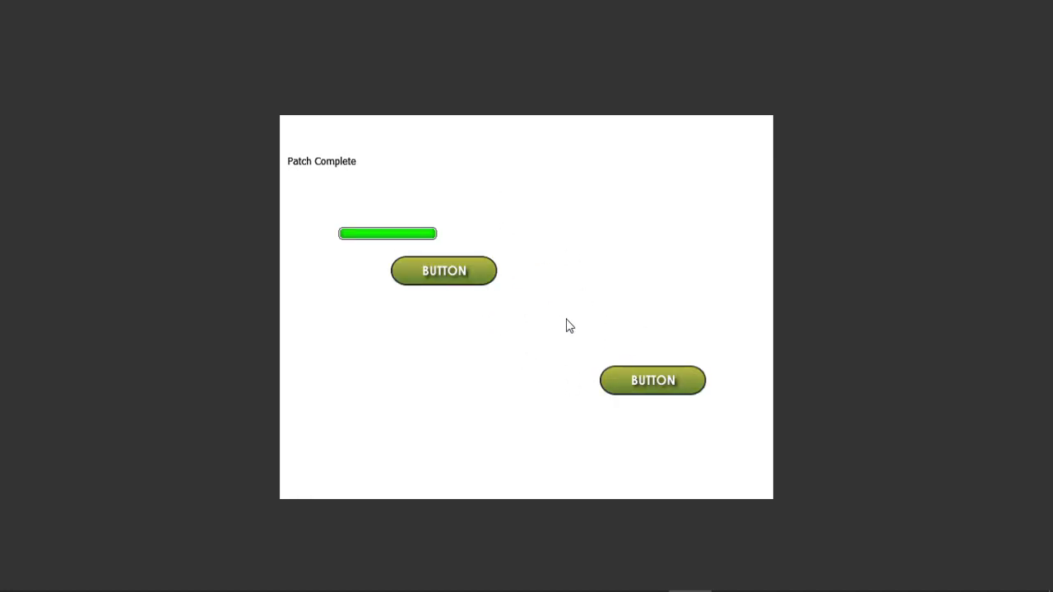
mouse_move(521, 294)
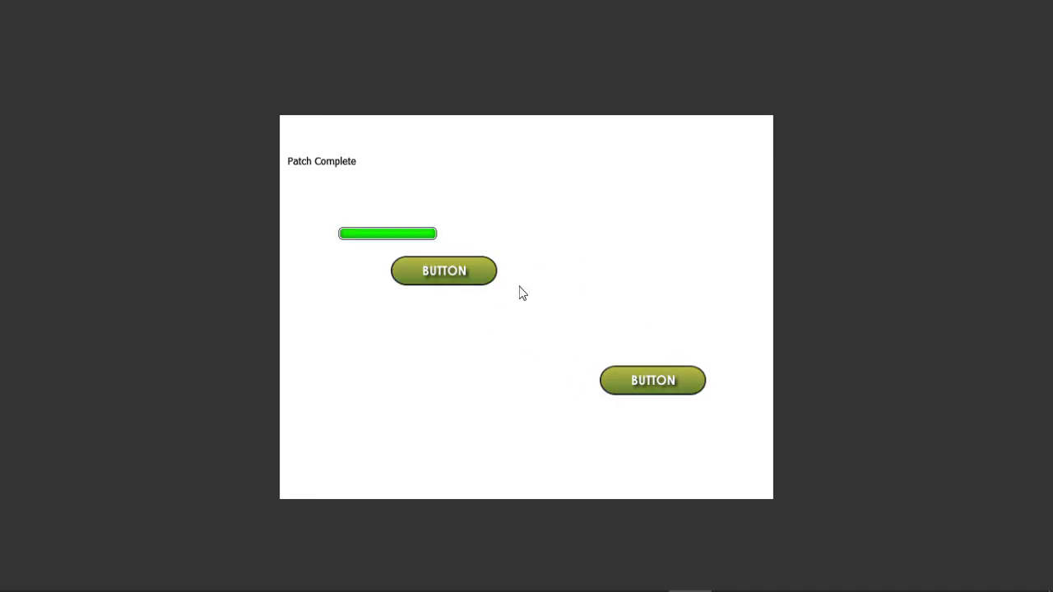
mouse_move(549, 354)
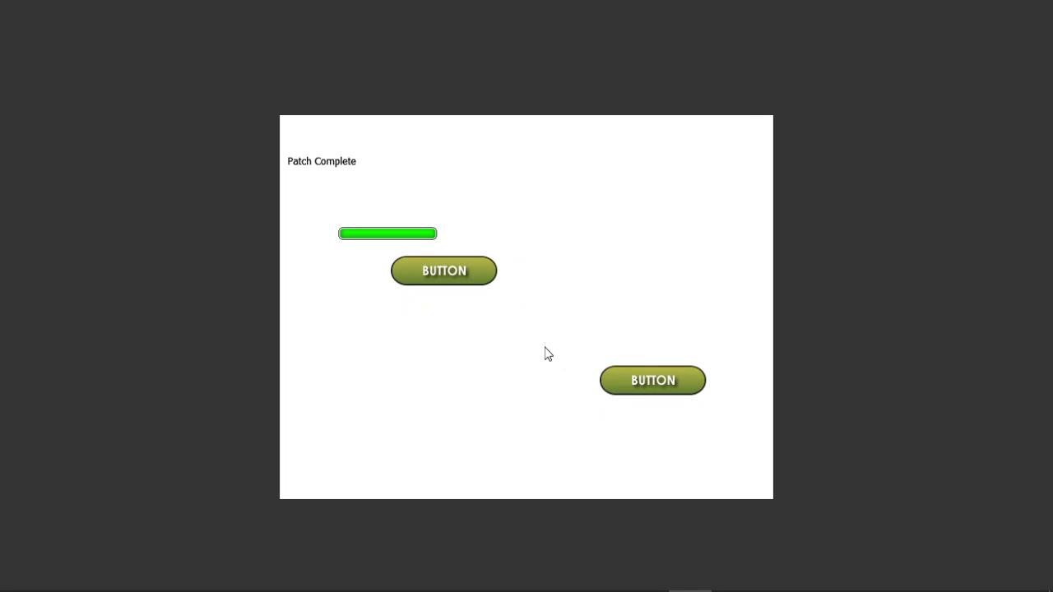